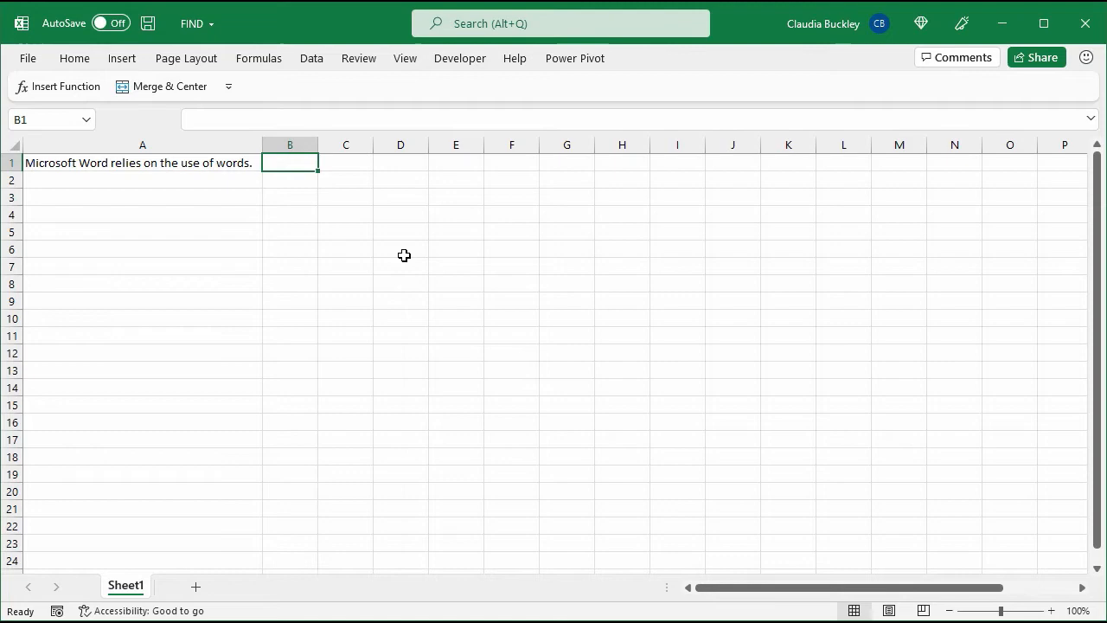
Start a FIND formula in B1 beside the A1 sentence.
{"action": "type", "text": "=fin"}
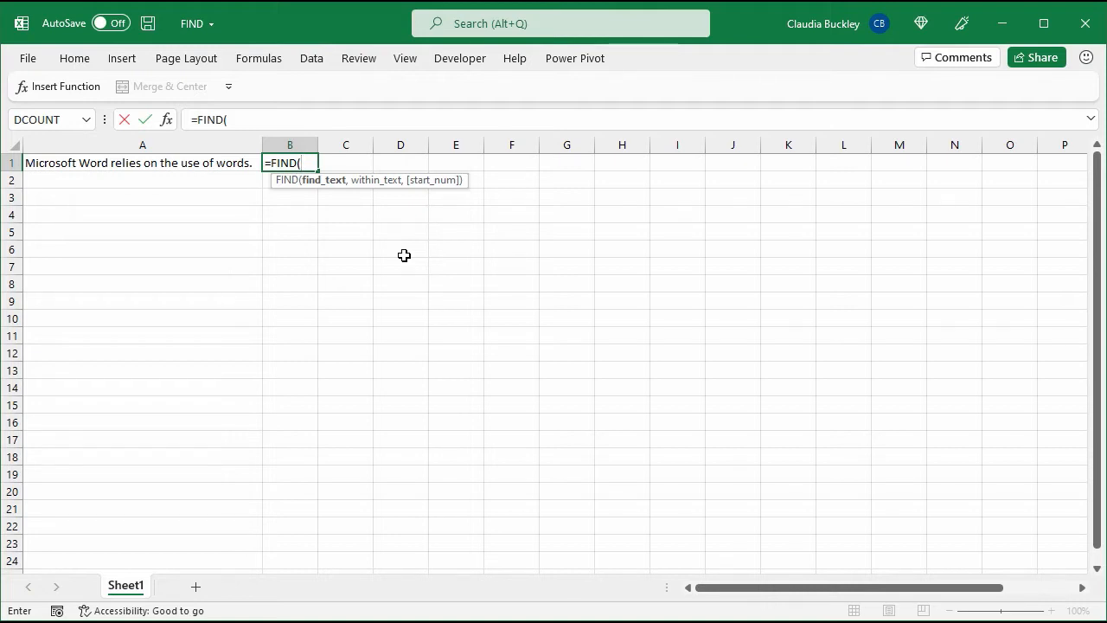
Complete B1 as =FIND("word",A1), returning 37.
{"action": "type", "text": "\""}
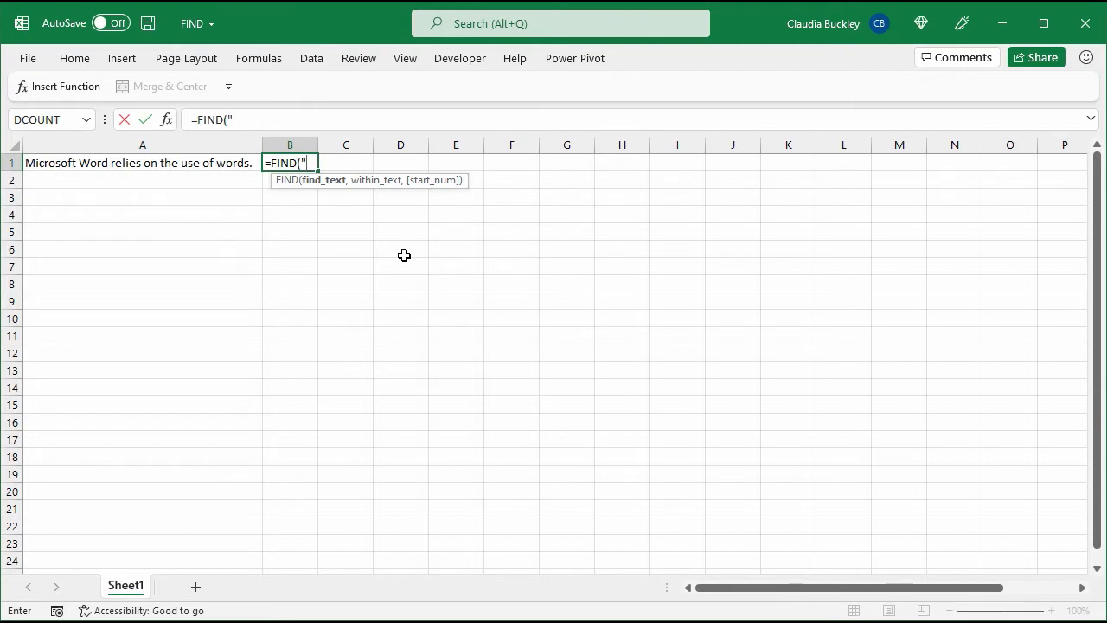
{"action": "type", "text": "word"}
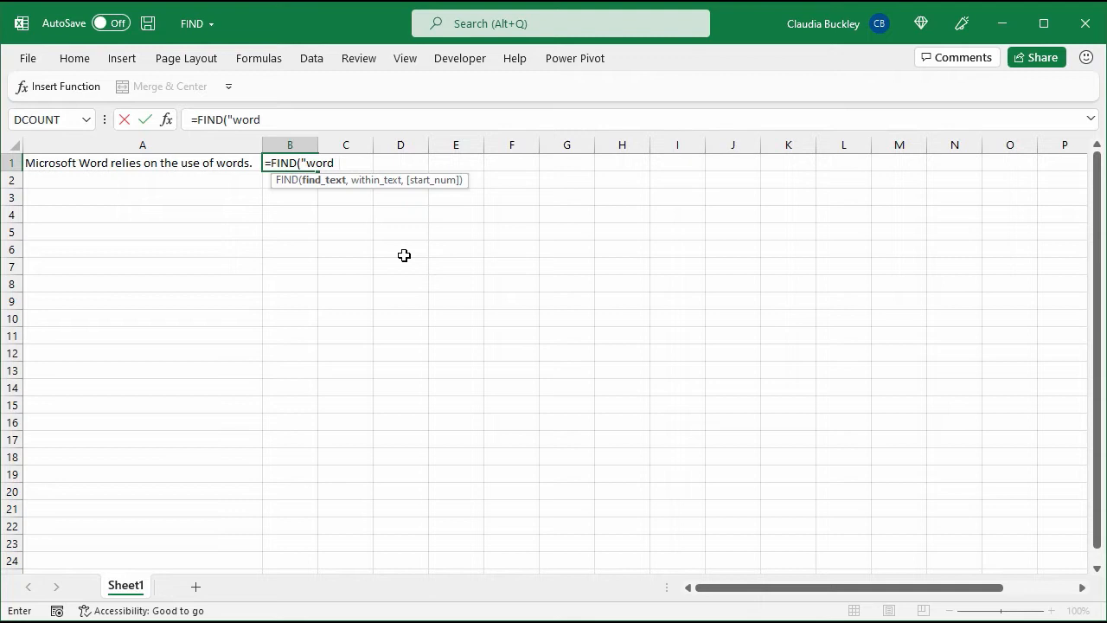
{"action": "type", "text": ",a"}
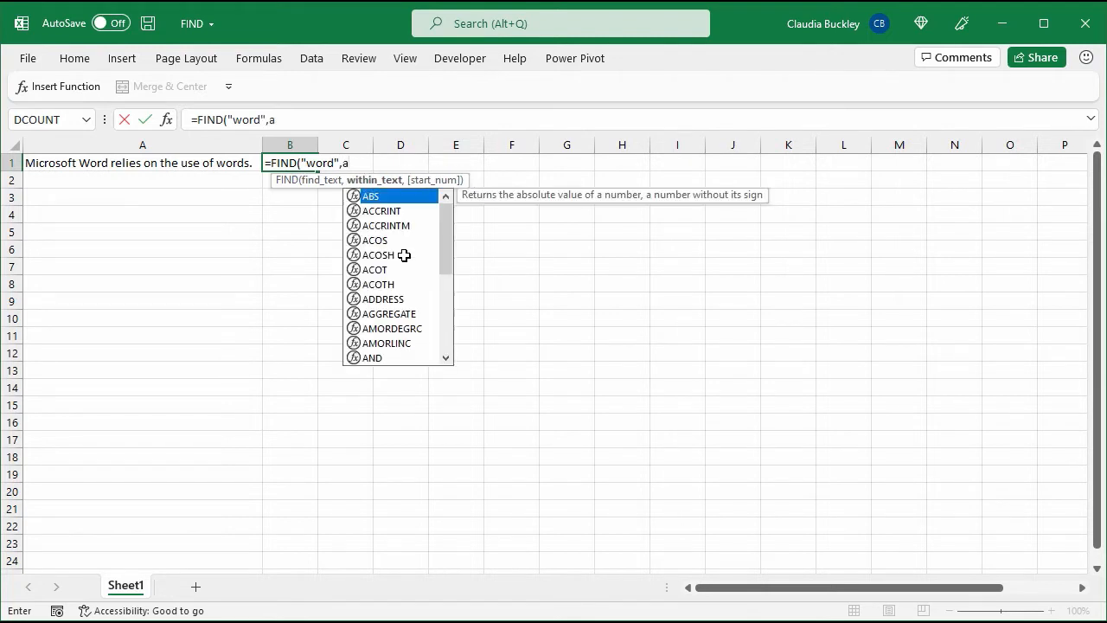
{"action": "type", "text": "1"}
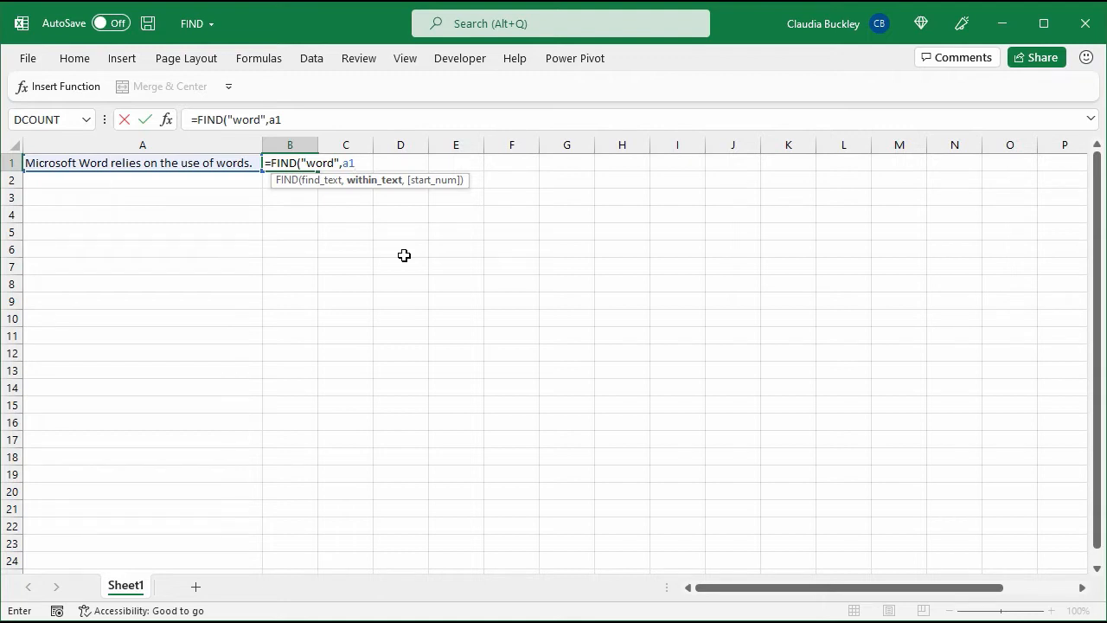
{"action": "type", "text": ")"}
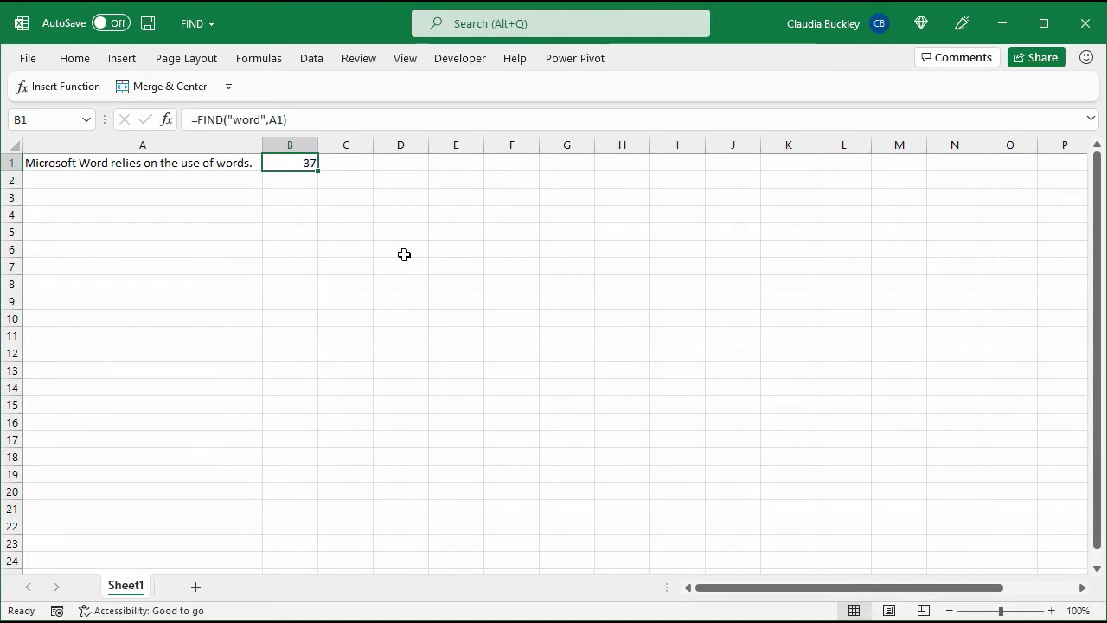
{"action": "mouse_move", "coordinate": [229, 165]}
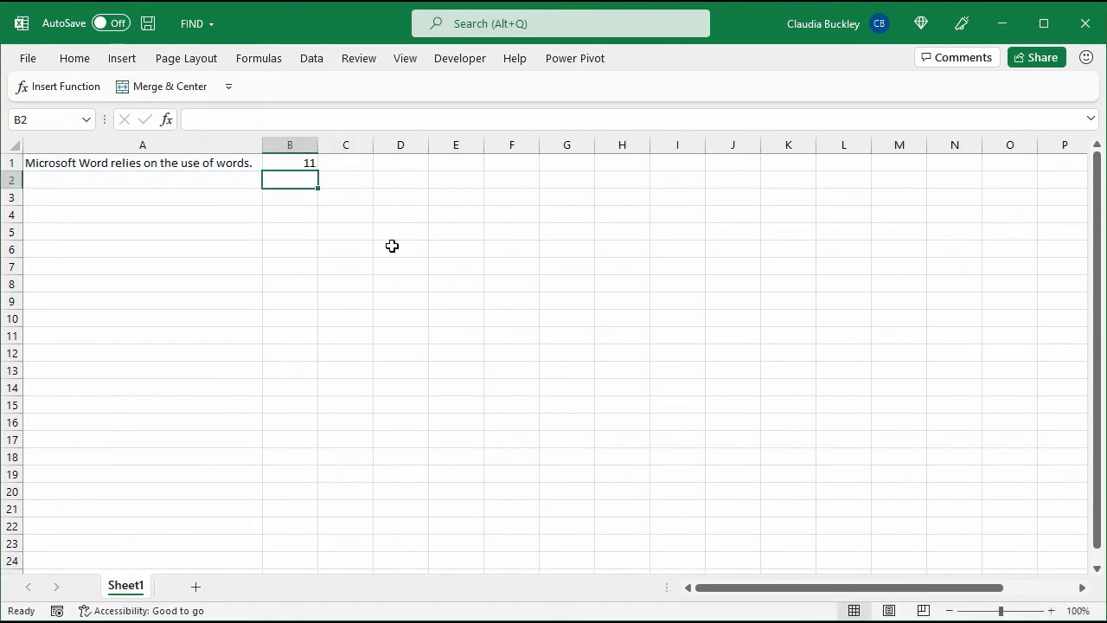
Select B1 to check the formula now searching "Word" and returning 11.
{"action": "left_click", "coordinate": [289, 163]}
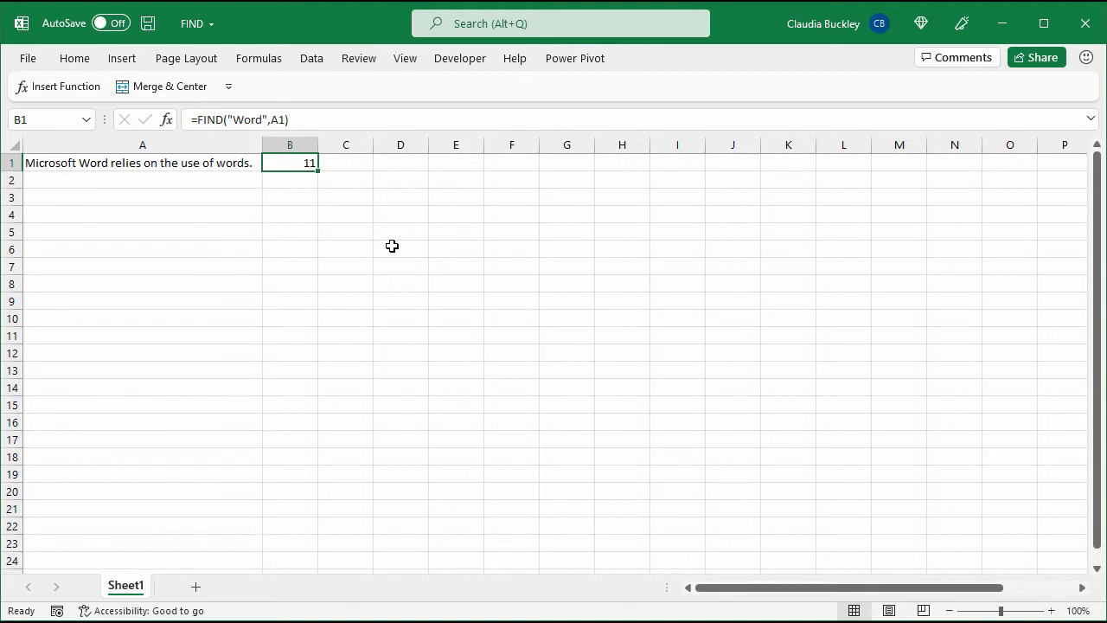
Type word and change B1's search term back to lowercase "word".
{"action": "type", "text": "w"}
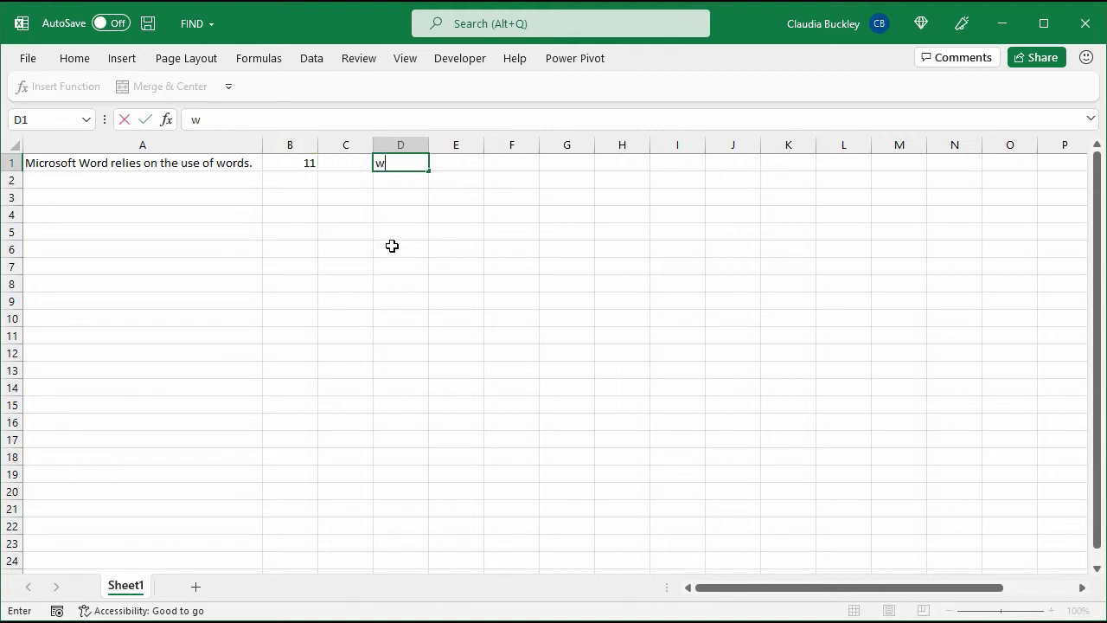
{"action": "type", "text": "ord"}
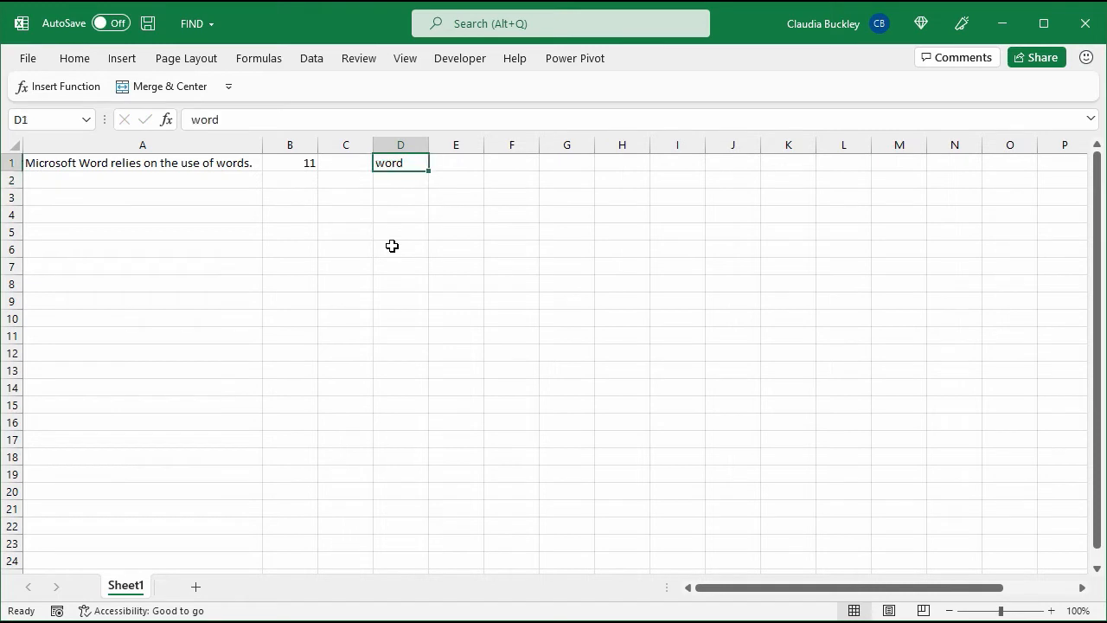
{"action": "left_click", "coordinate": [290, 163]}
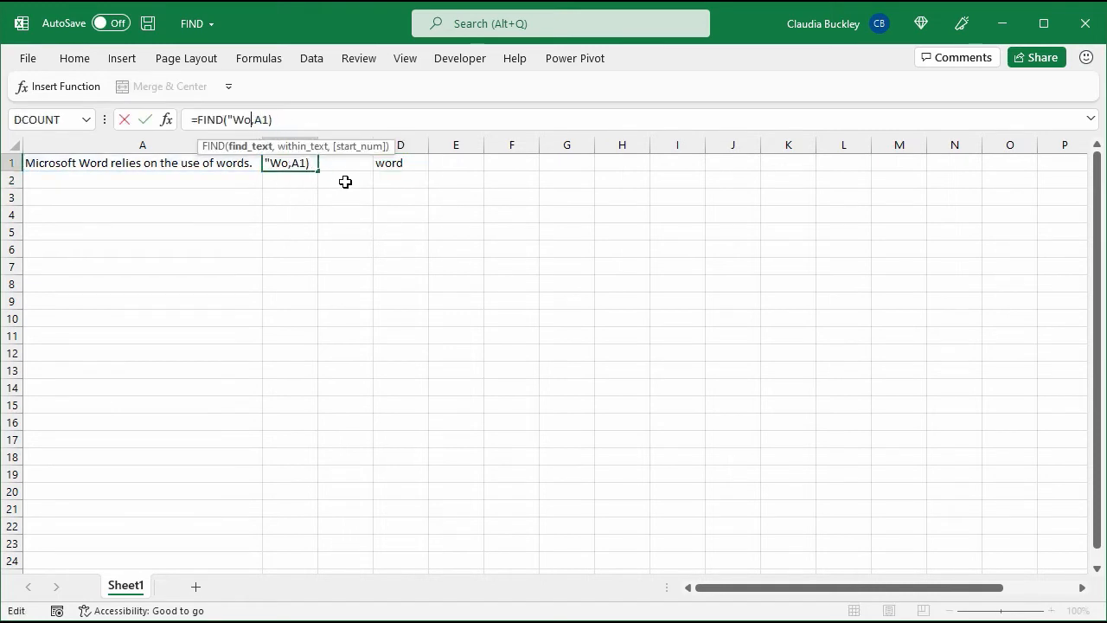
{"action": "left_click", "coordinate": [399, 163]}
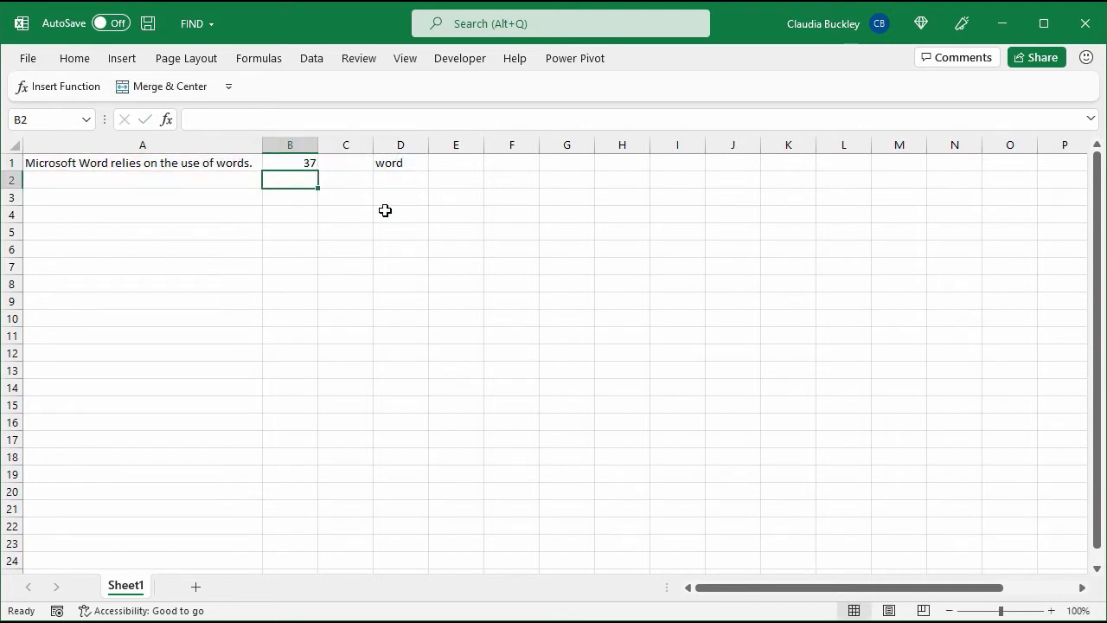
Enter Word in cell D1.
{"action": "left_click", "coordinate": [400, 163]}
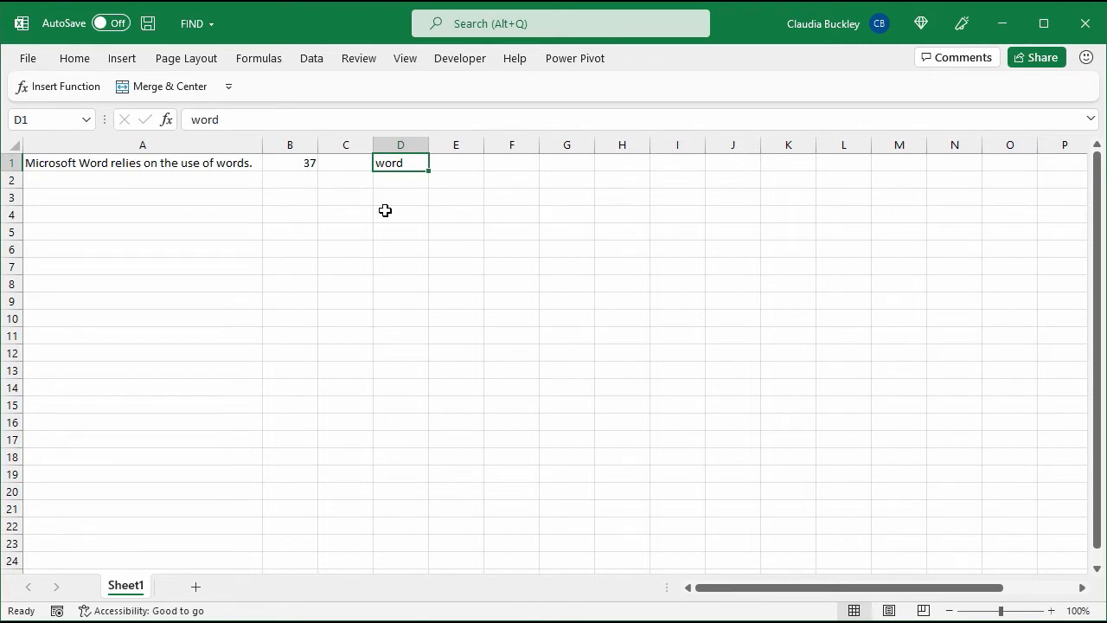
{"action": "type", "text": "Word"}
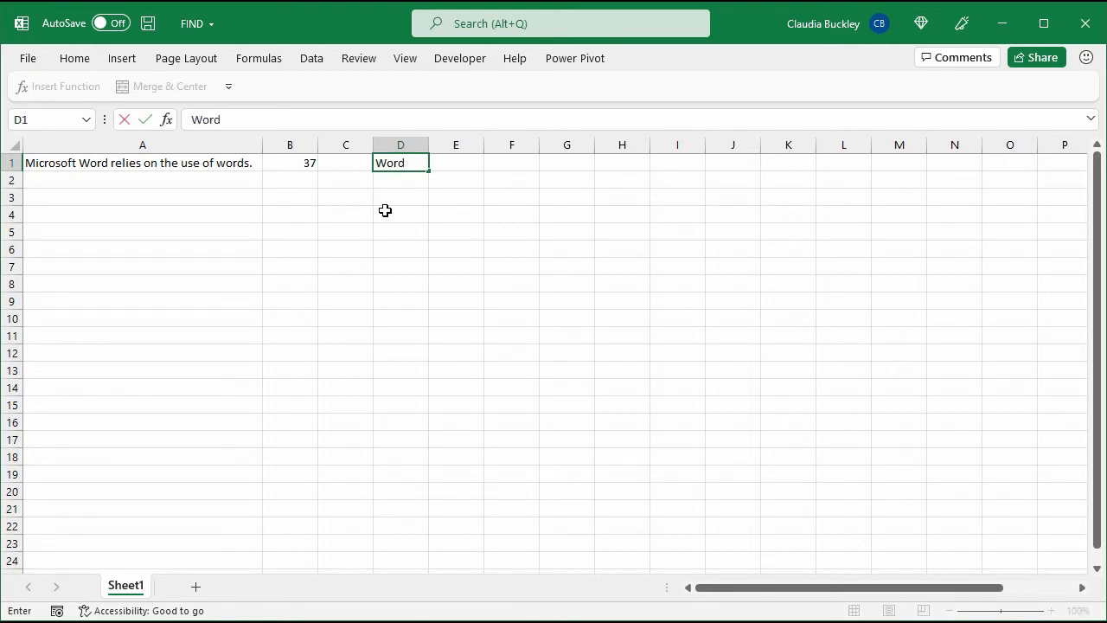
{"action": "key", "text": "Enter"}
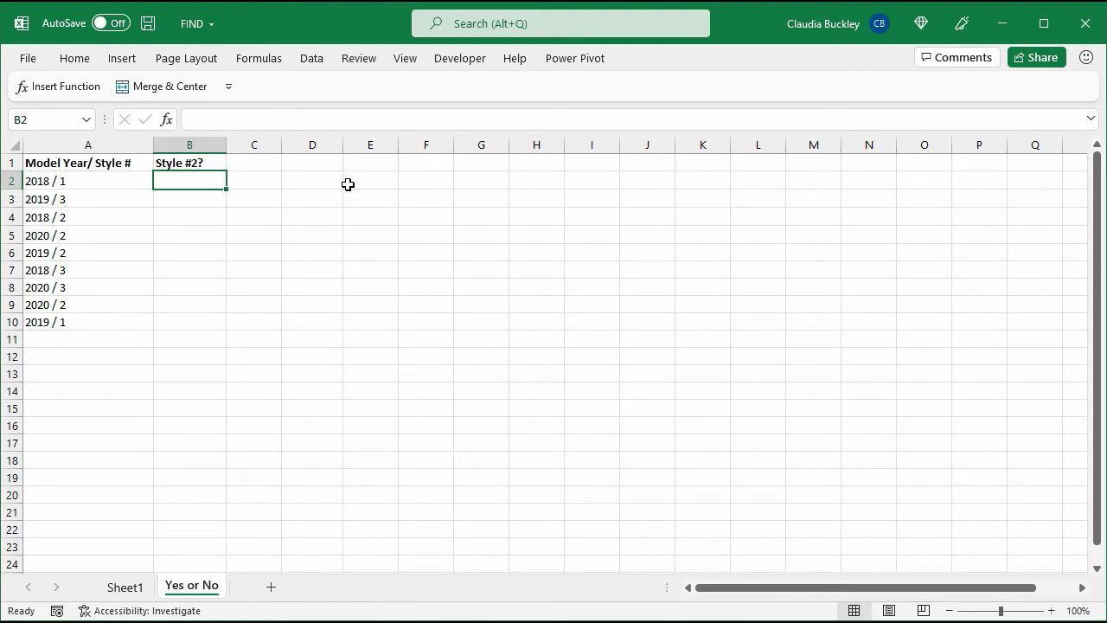
Start a FIND formula in B2 of the Yes or No sheet.
{"action": "type", "text": "=find("}
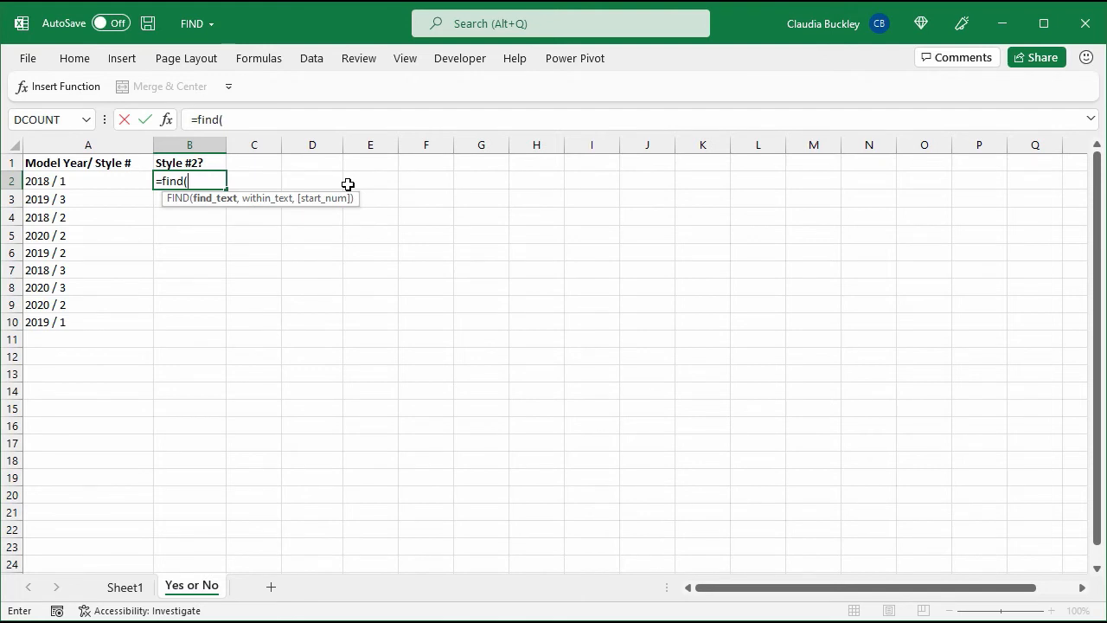
Enter =FIND(2,A2,5) in B2, which shows #VALUE!
{"action": "type", "text": "2"}
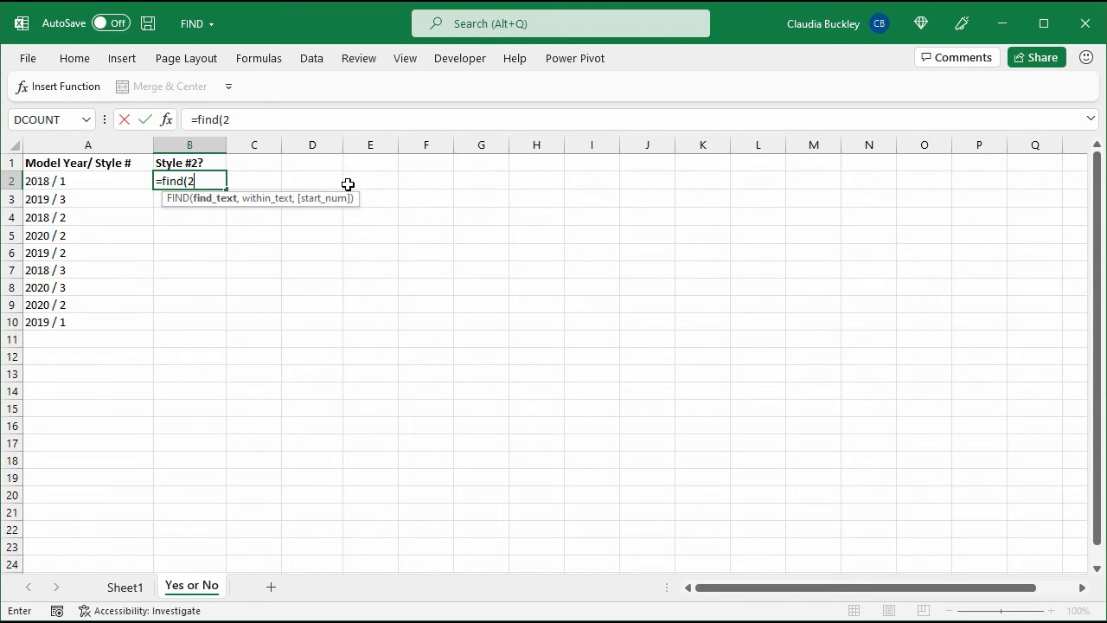
{"action": "type", "text": ",a2"}
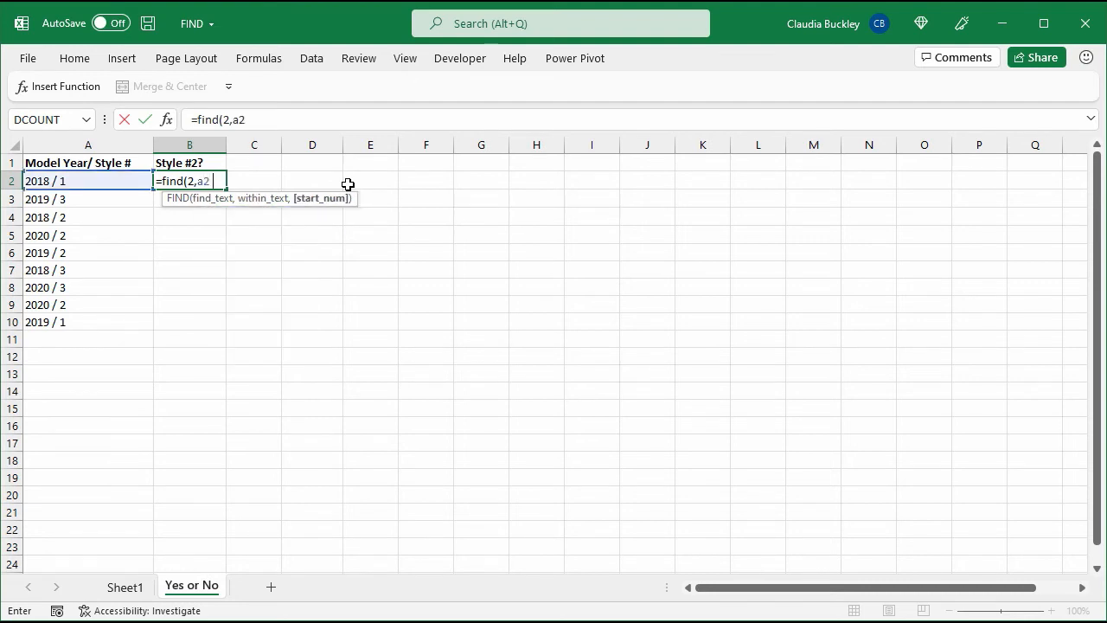
{"action": "type", "text": ","}
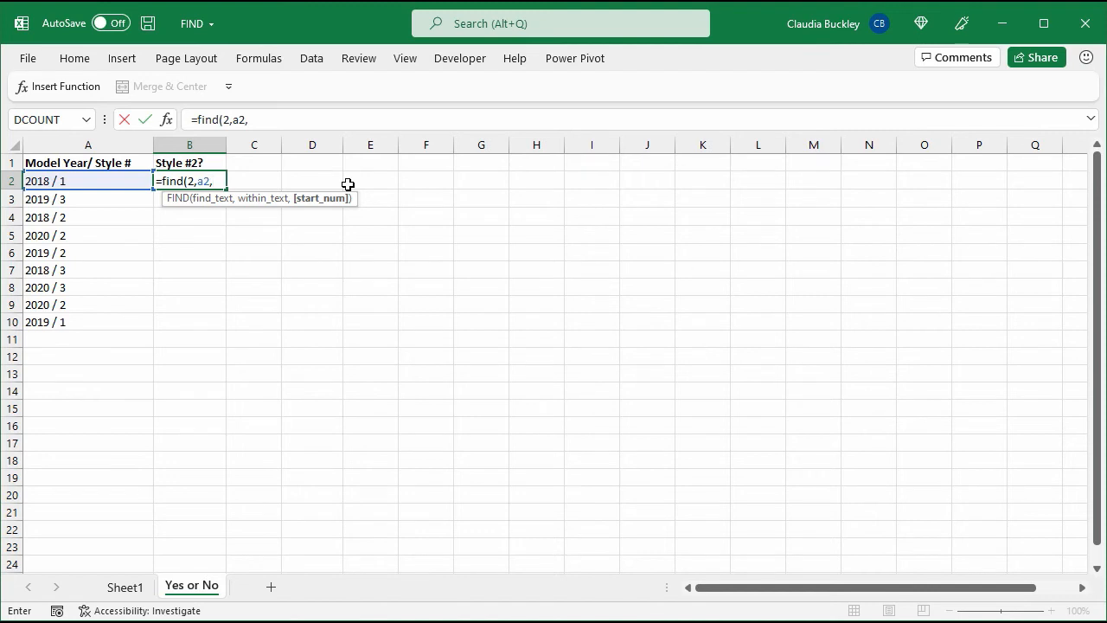
{"action": "type", "text": "5"}
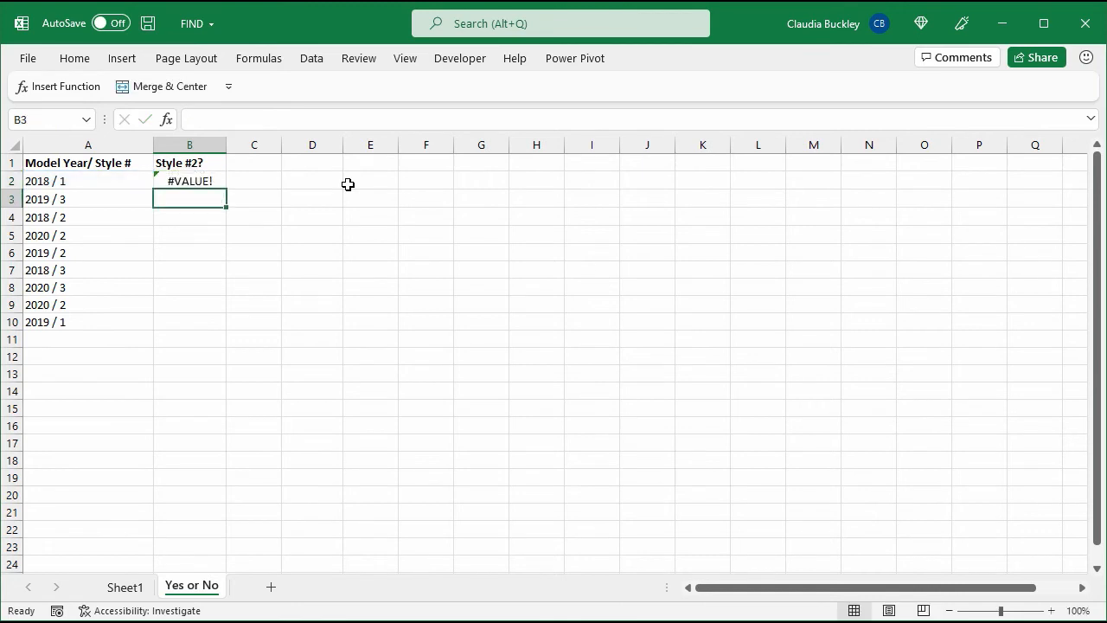
Select B2 and fill its FIND formula down to B10.
{"action": "left_click", "coordinate": [190, 181]}
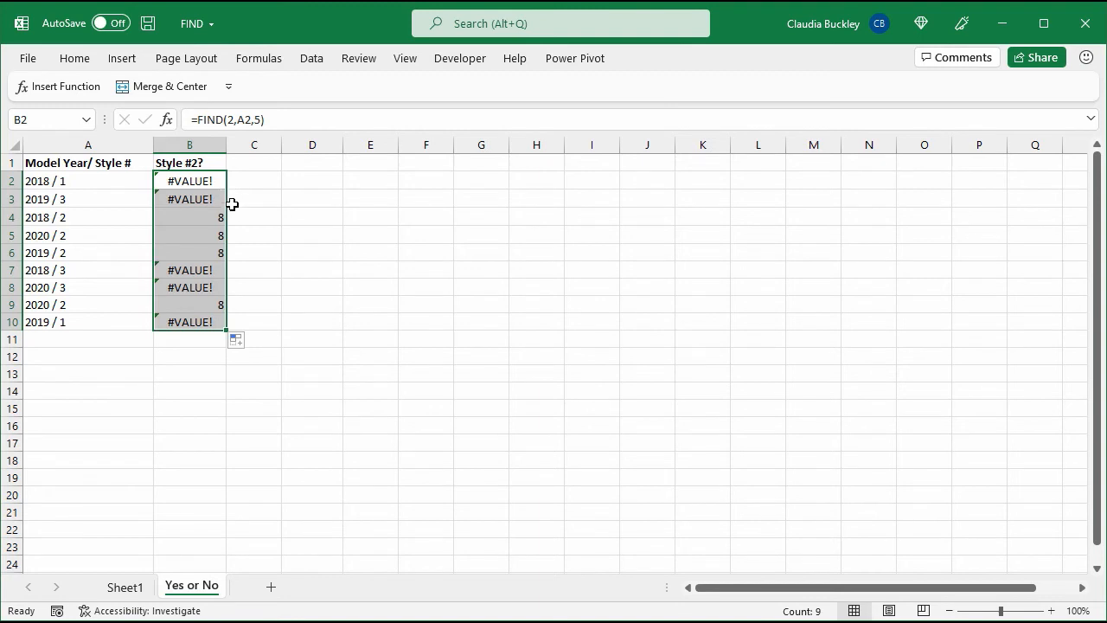
{"action": "mouse_move", "coordinate": [232, 214]}
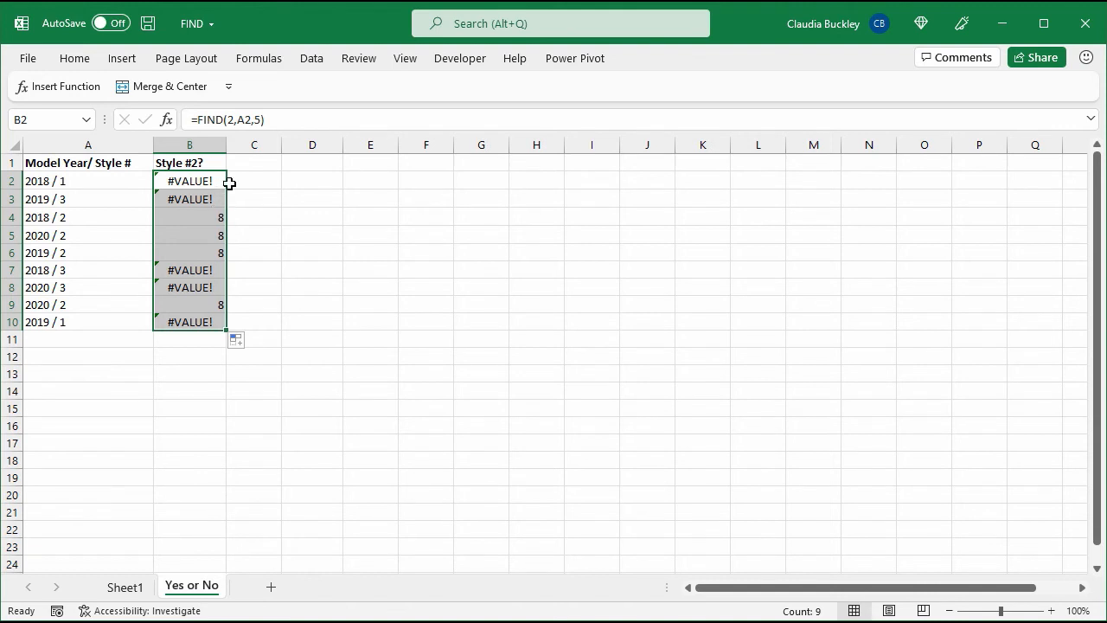
{"action": "mouse_move", "coordinate": [229, 186]}
{"action": "type", "text": "isnumber("}
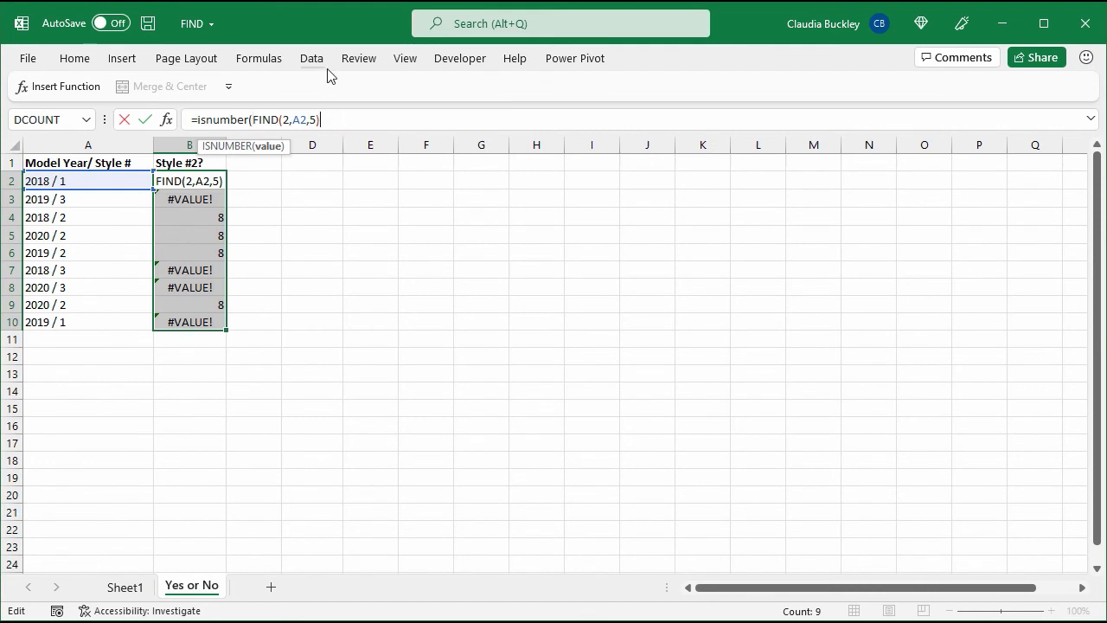
Confirm =ISNUMBER(FIND(2,A2,5)) in B2, fill down to B10, and reopen B2.
{"action": "key", "text": "Return"}
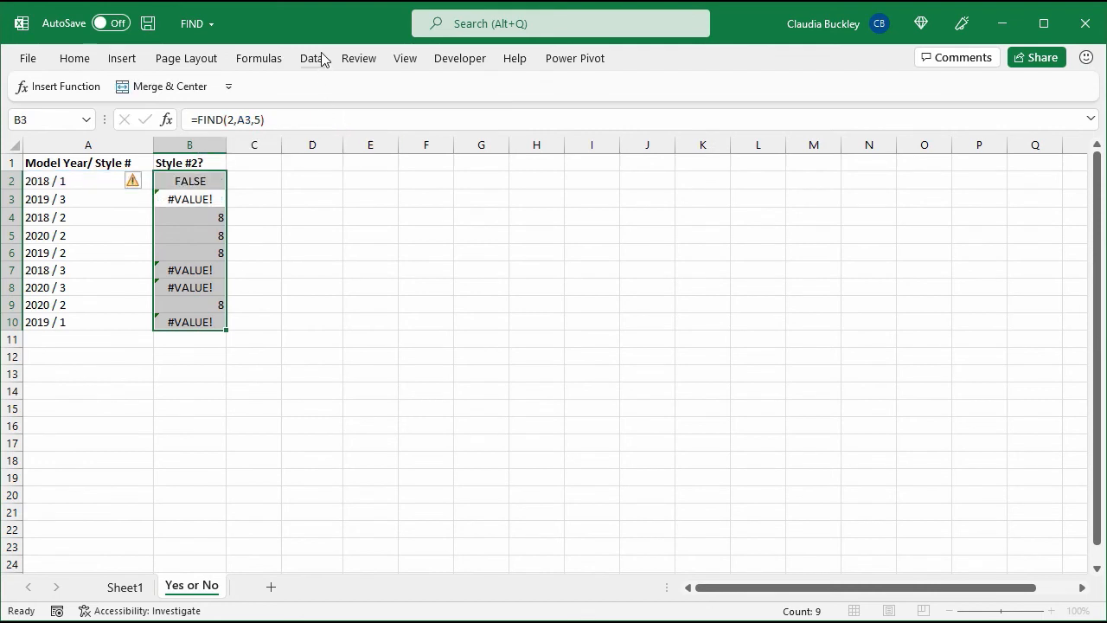
{"action": "left_click", "coordinate": [190, 181]}
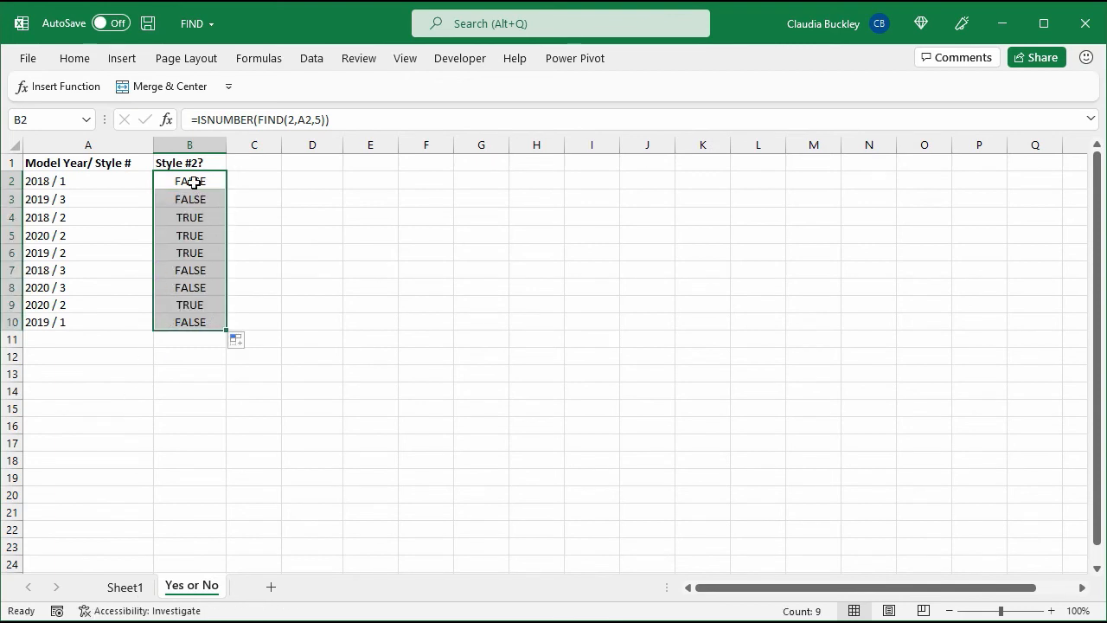
{"action": "double_click", "coordinate": [189, 181]}
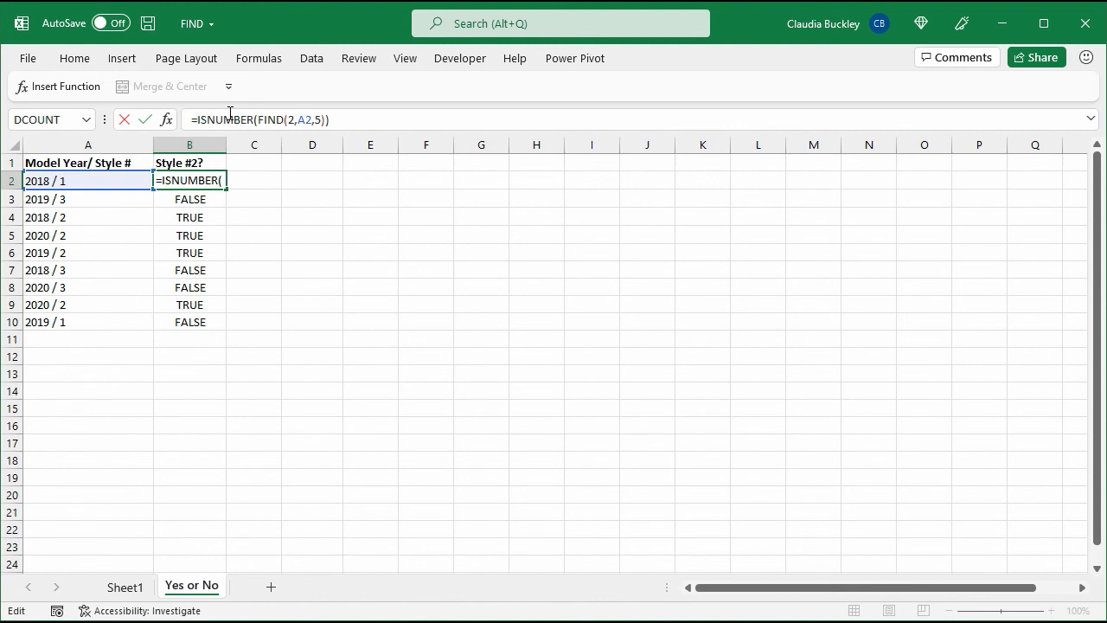
Change B2 to =IF(ISNUMBER(FIND(2,A2,5)),"Yes","No"), showing No.
{"action": "type", "text": "if("}
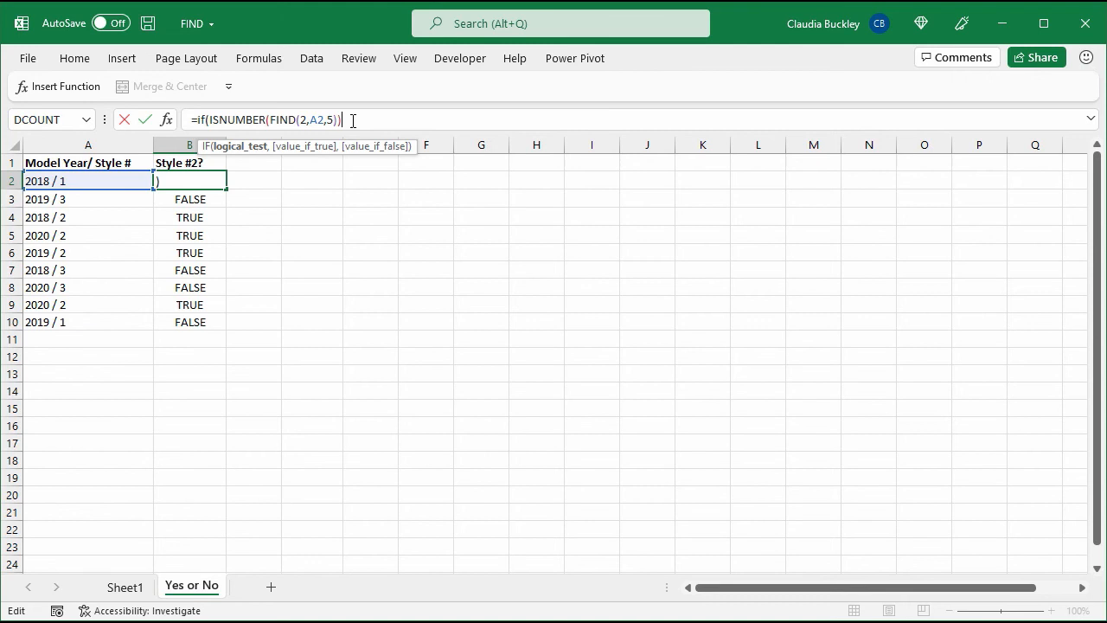
{"action": "type", "text": ","}
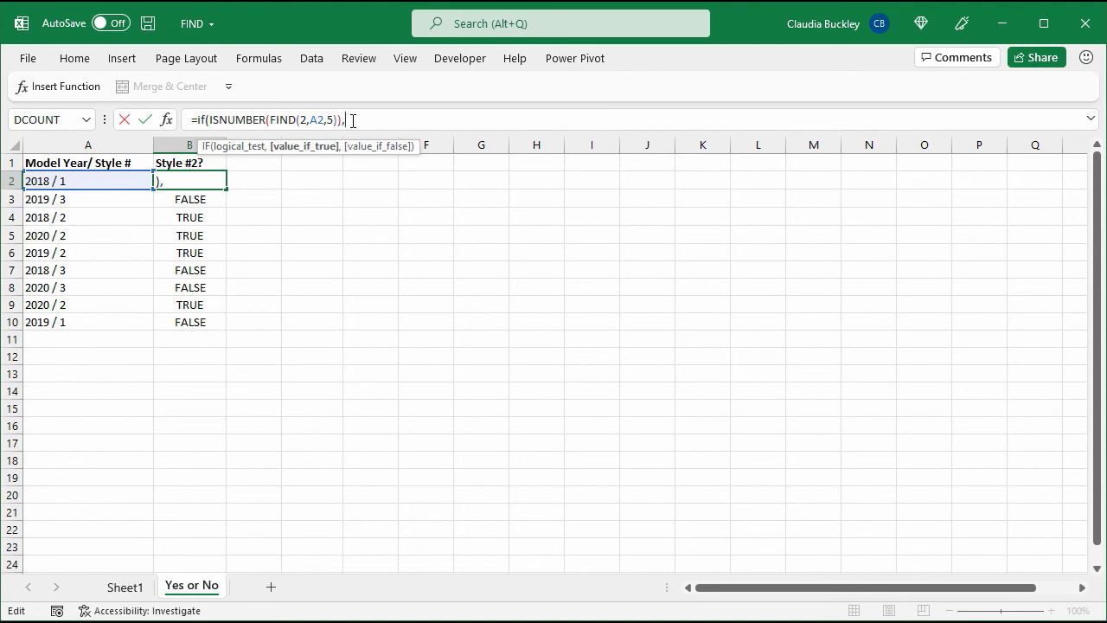
{"action": "type", "text": "\"Ye"}
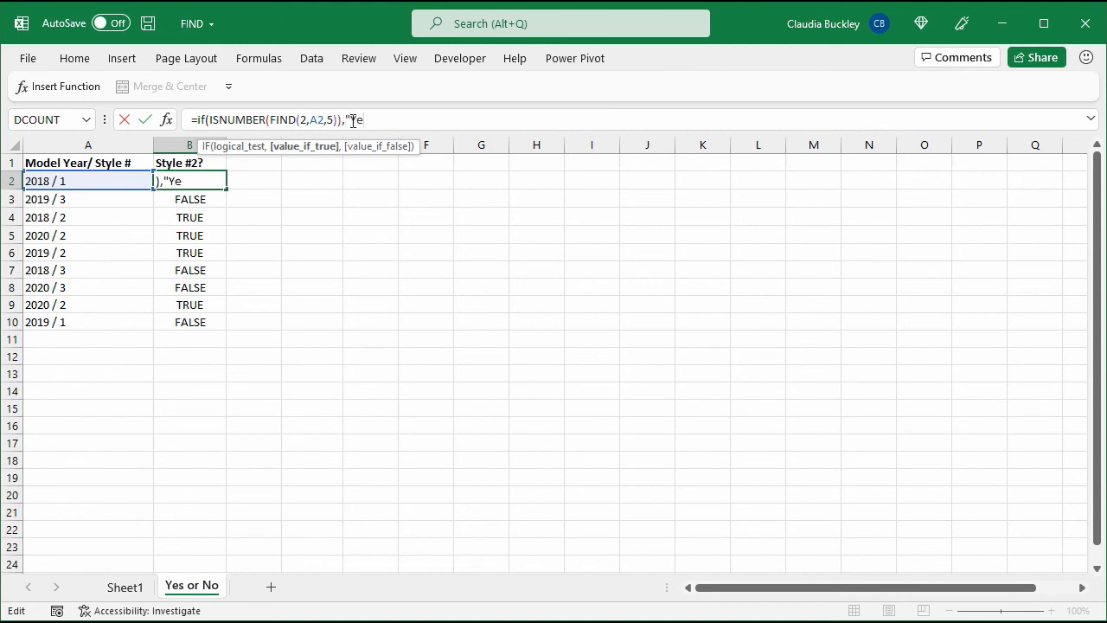
{"action": "type", "text": "s\","}
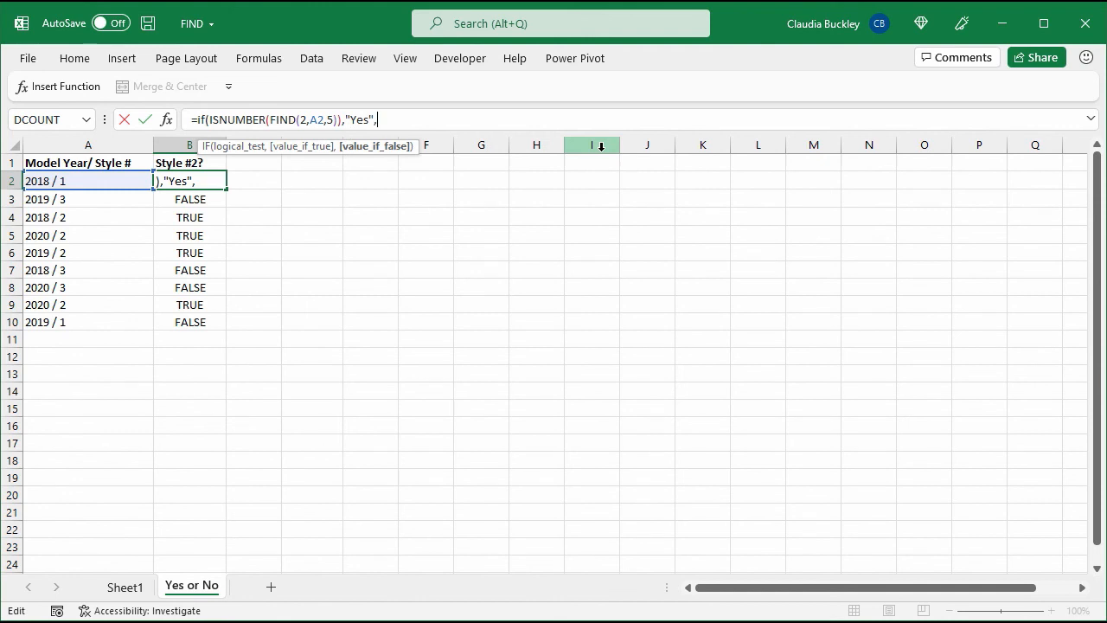
{"action": "type", "text": "\"No\""}
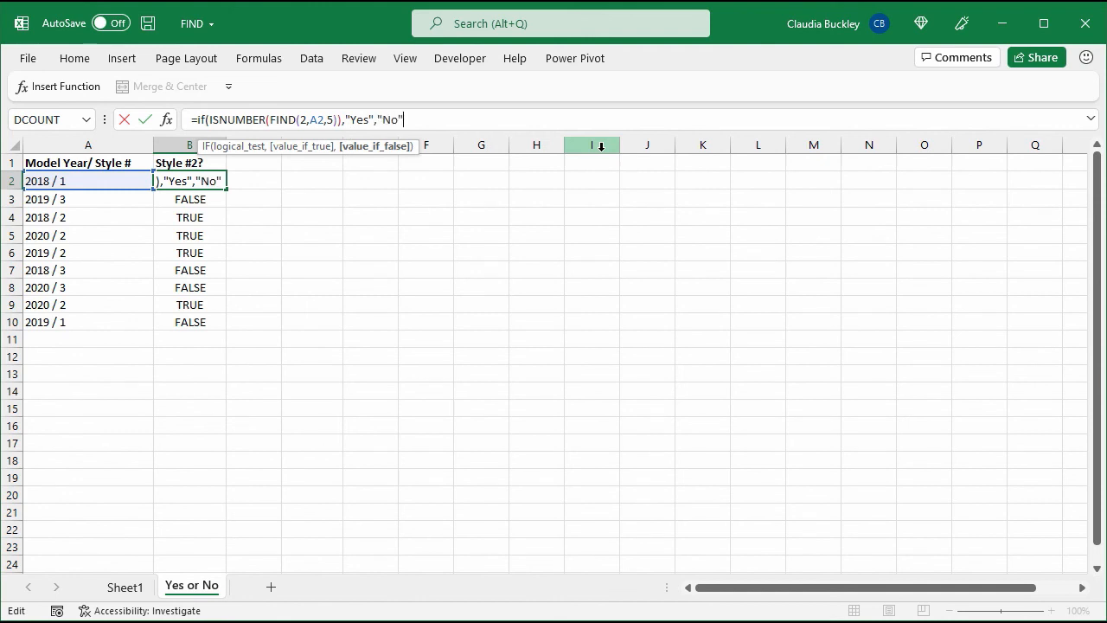
{"action": "type", "text": ")"}
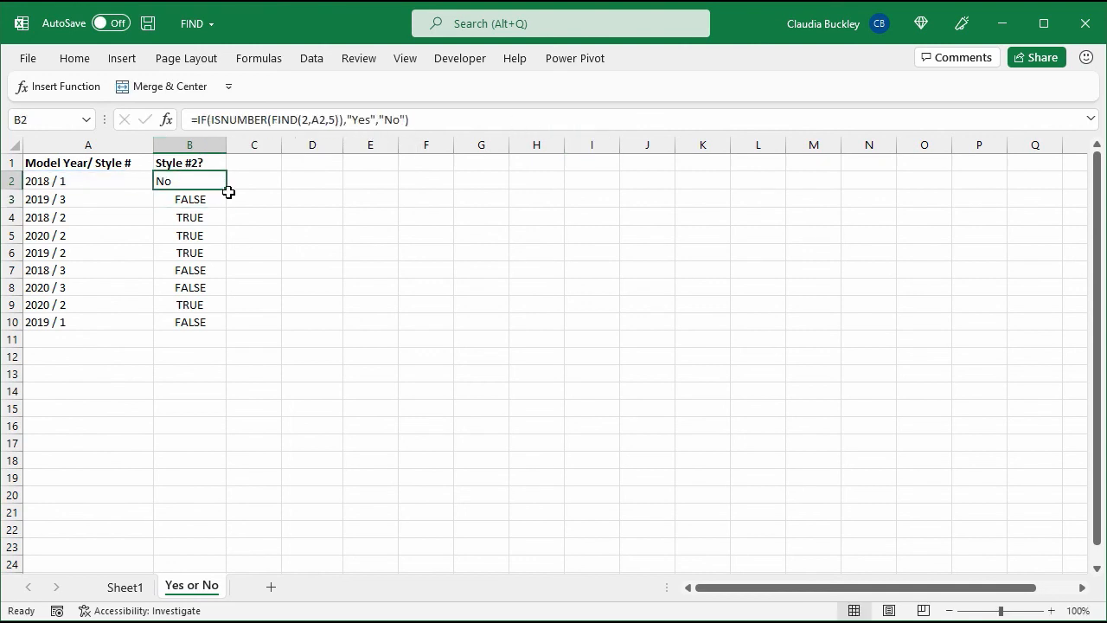
Fill B2's Yes/No formula down to B10 and reselect B2.
{"action": "left_click_drag", "start_coordinate": [226, 188], "coordinate": [189, 322]}
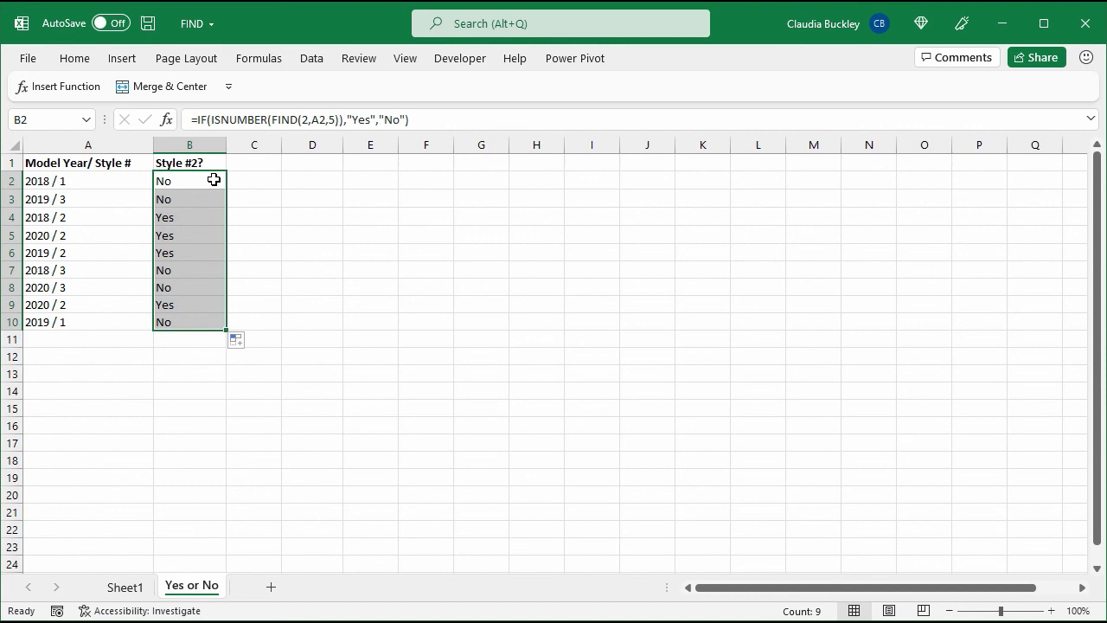
{"action": "left_click", "coordinate": [188, 181]}
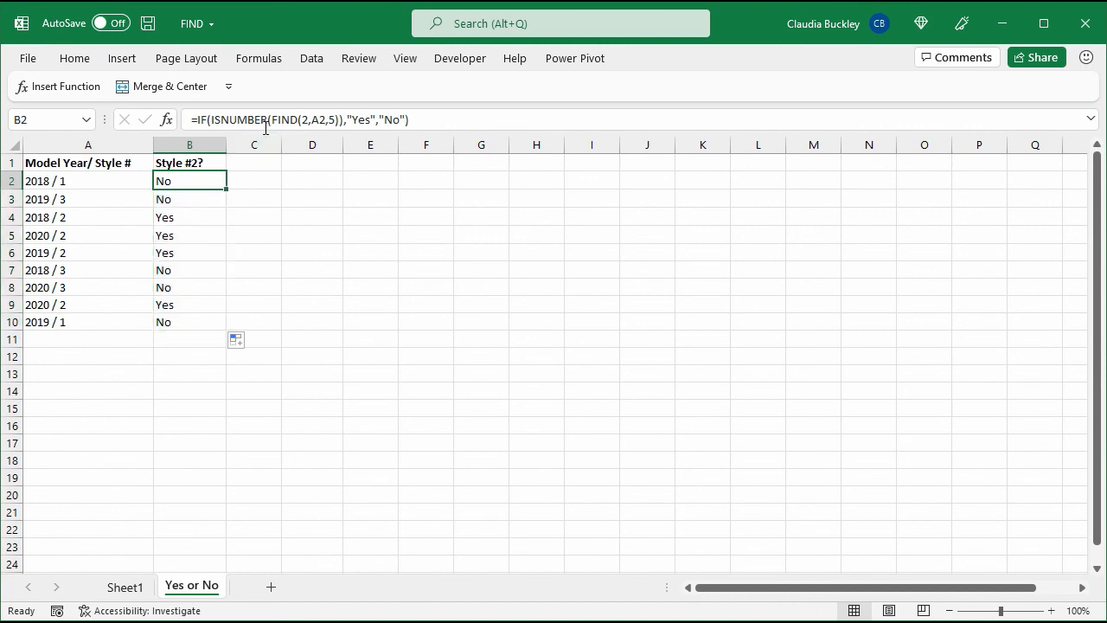
{"action": "mouse_move", "coordinate": [266, 121]}
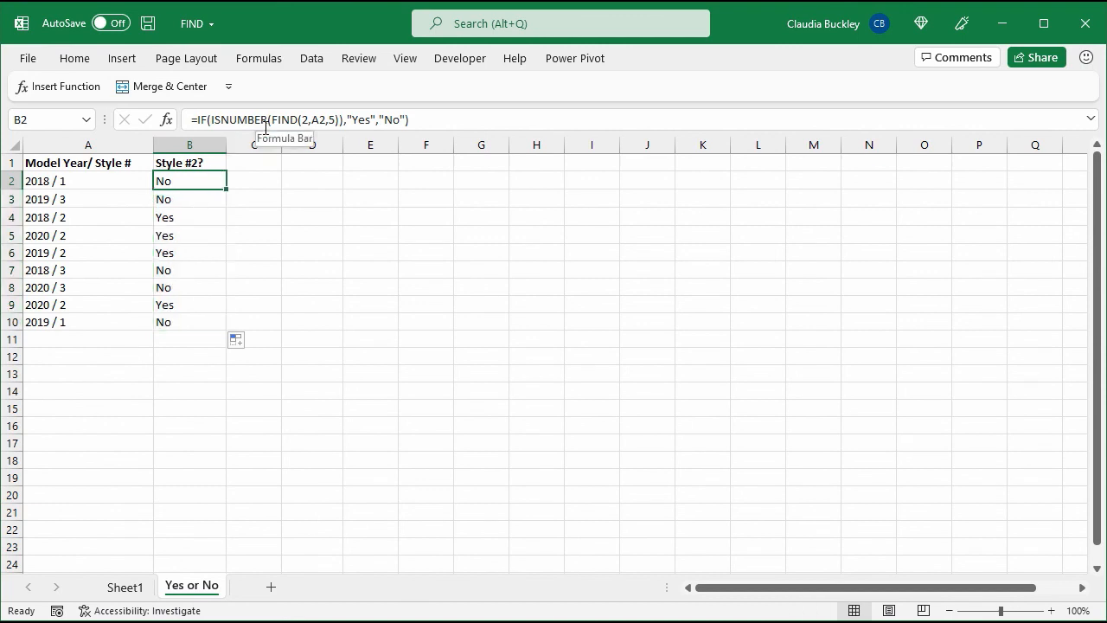